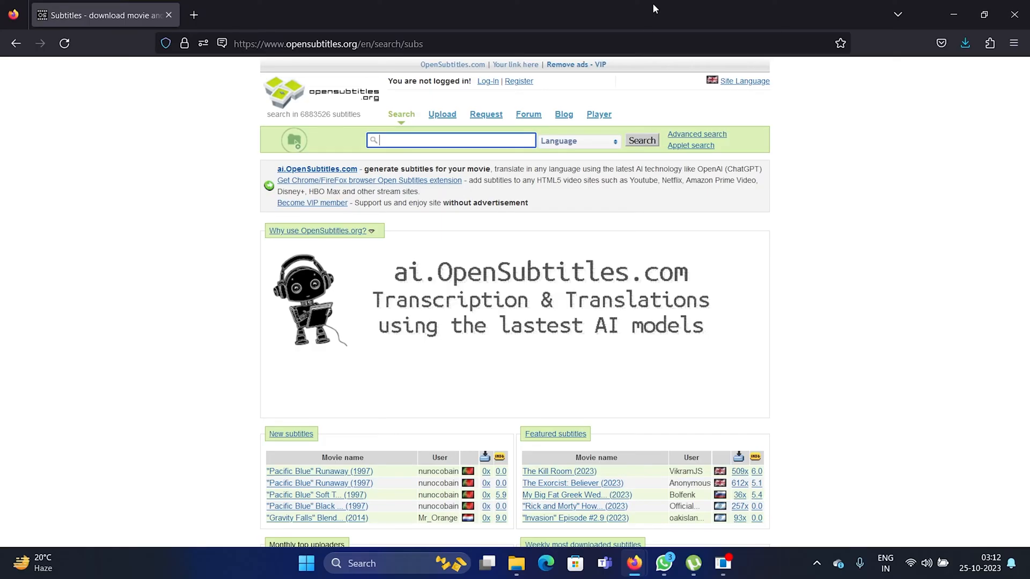
- Search OpenSubtitles for 'titanic' to list the 128 matching titles
{"action": "left_click", "coordinate": [328, 43]}
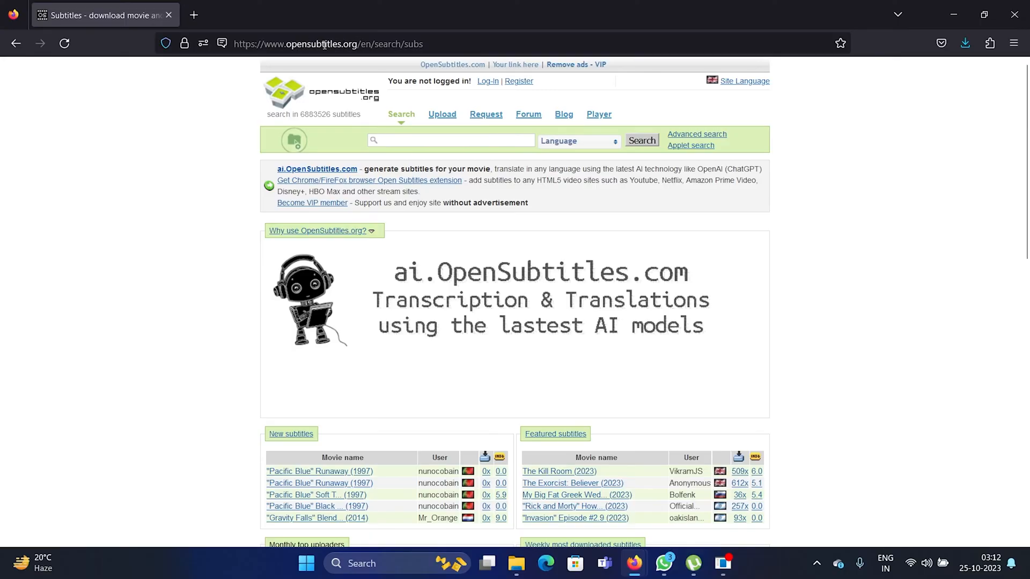
{"action": "left_click", "coordinate": [322, 43]}
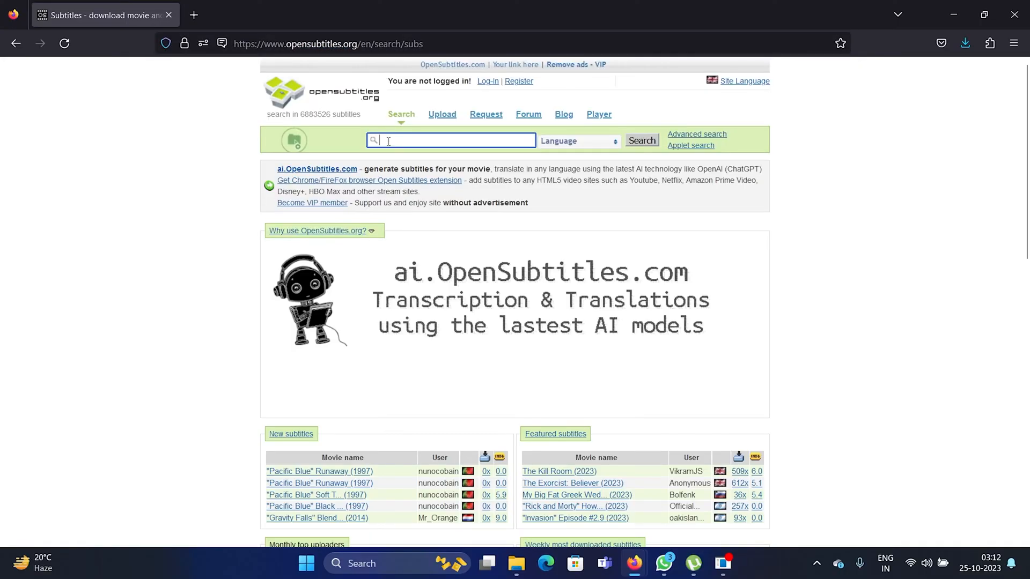
{"action": "type", "text": "titanic"}
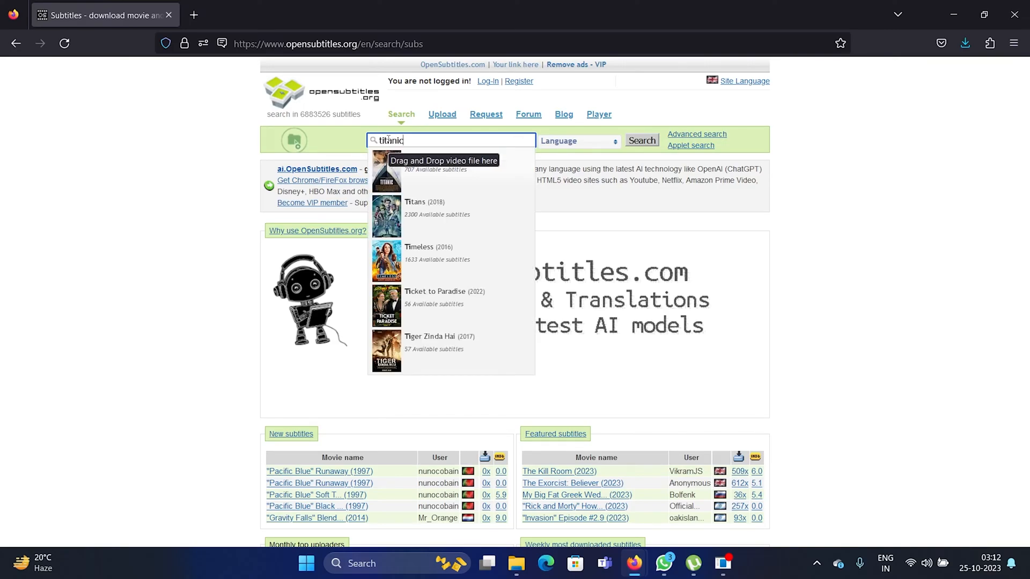
{"action": "left_click", "coordinate": [641, 140]}
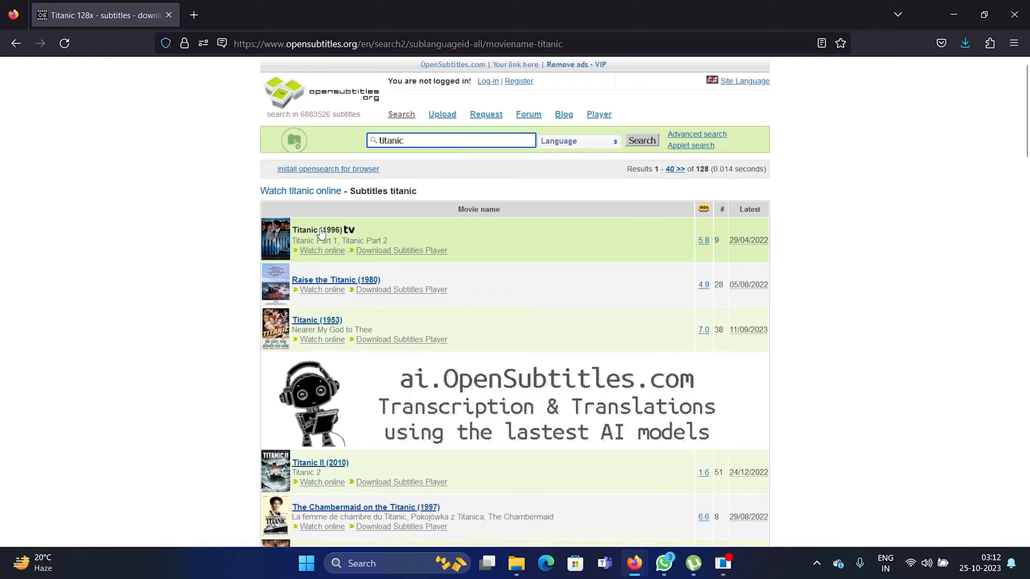
- Go into Titanic (1996) and its Season 1 Part 1 subtitles listing
{"action": "left_click", "coordinate": [314, 229]}
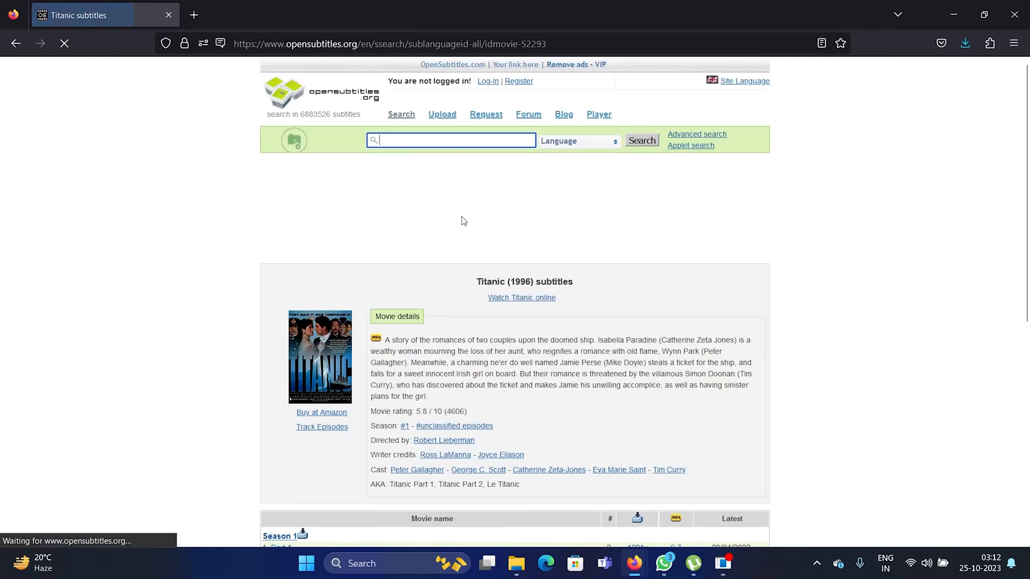
{"action": "scroll", "scroll_direction": "down", "scroll_amount": 3}
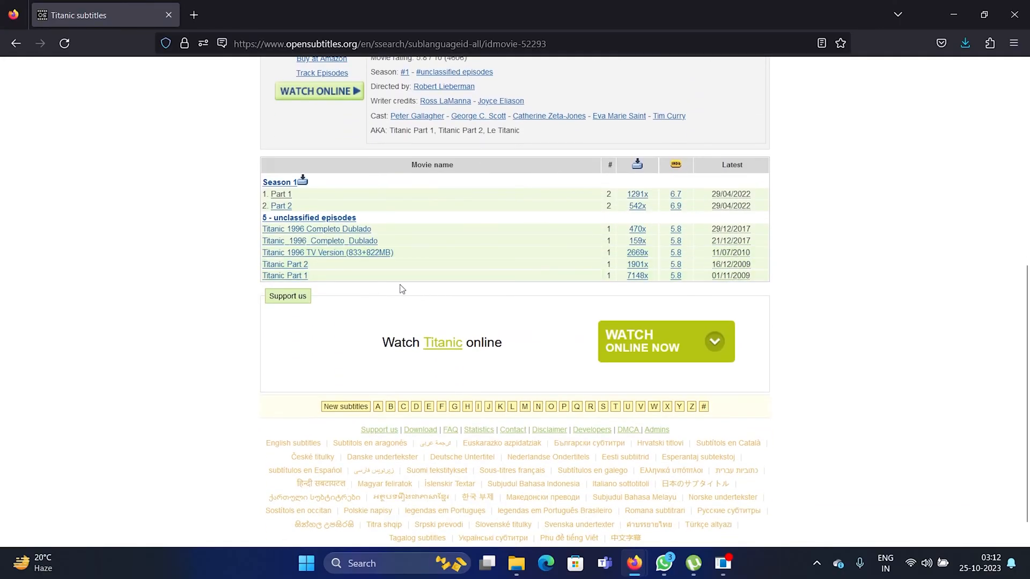
{"action": "mouse_move", "coordinate": [280, 194]}
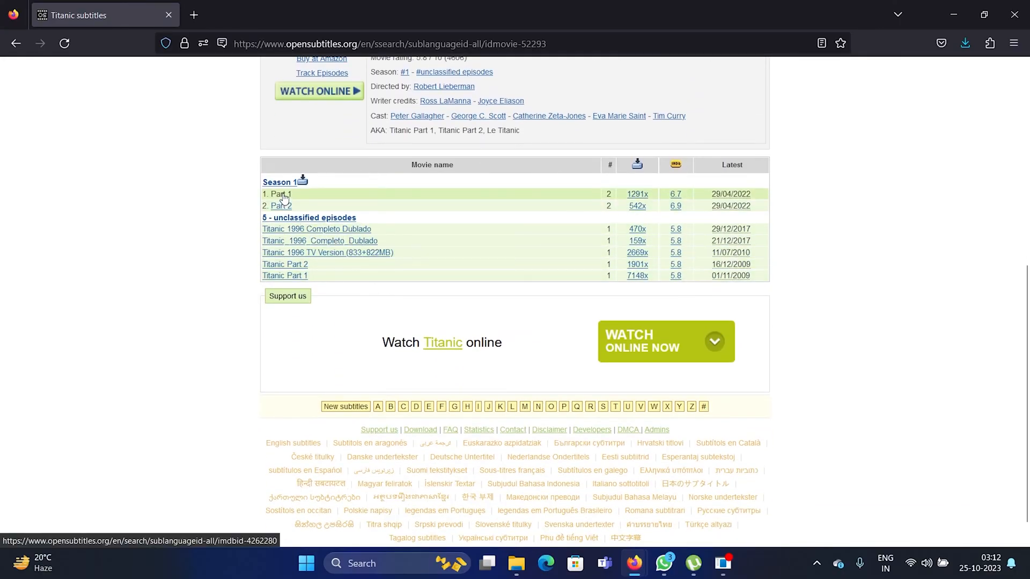
{"action": "left_click", "coordinate": [277, 194]}
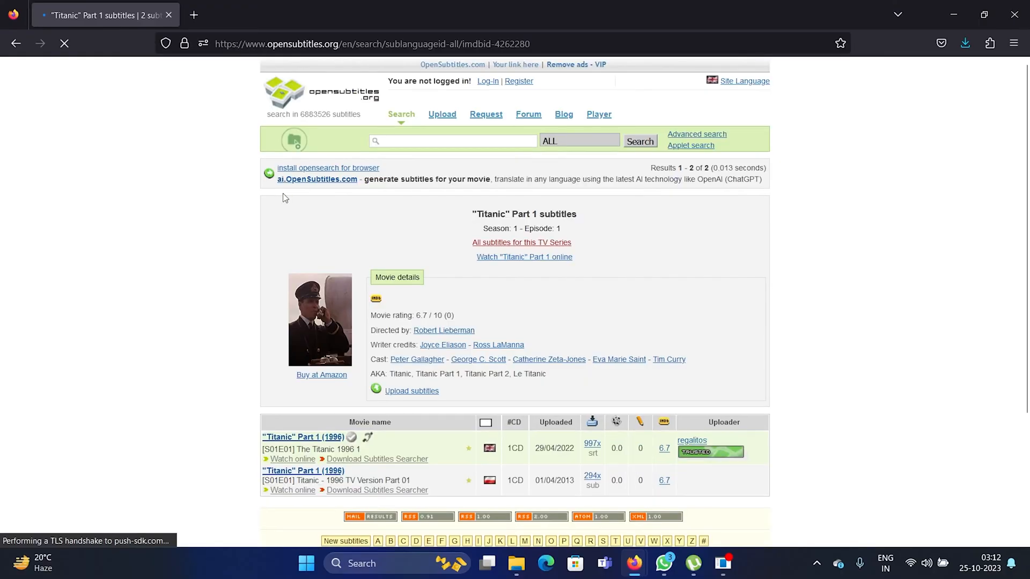
{"action": "scroll", "scroll_direction": "down", "scroll_amount": 3}
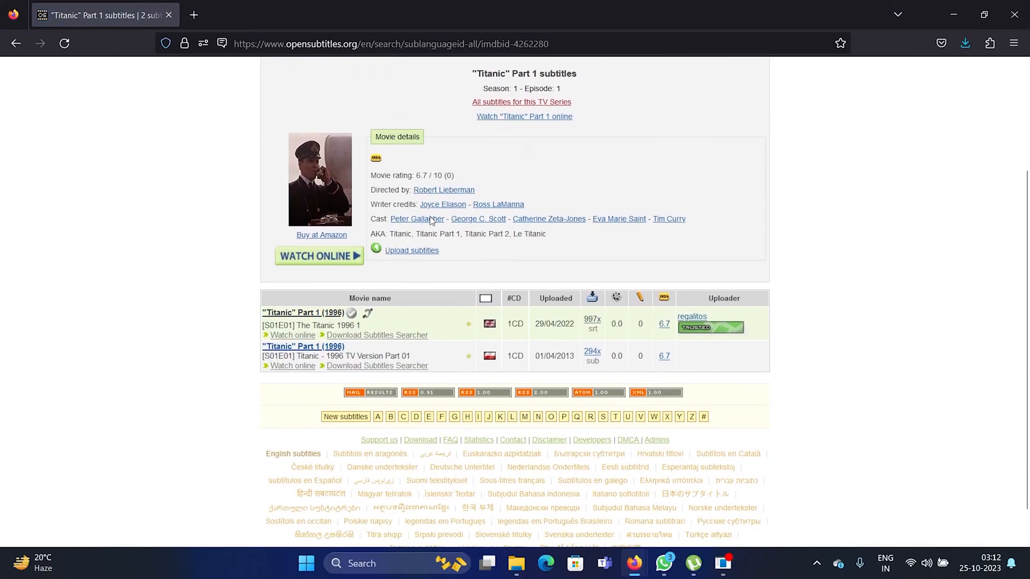
{"action": "mouse_move", "coordinate": [302, 312]}
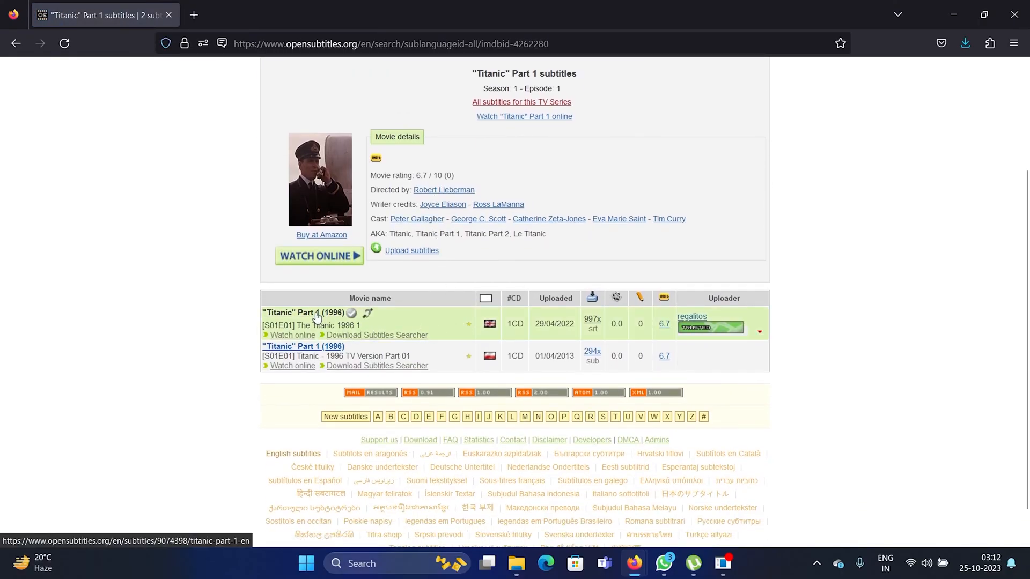
- Download the English Titanic Part 1 subtitle zip and show it in Firefox downloads
{"action": "left_click", "coordinate": [302, 347]}
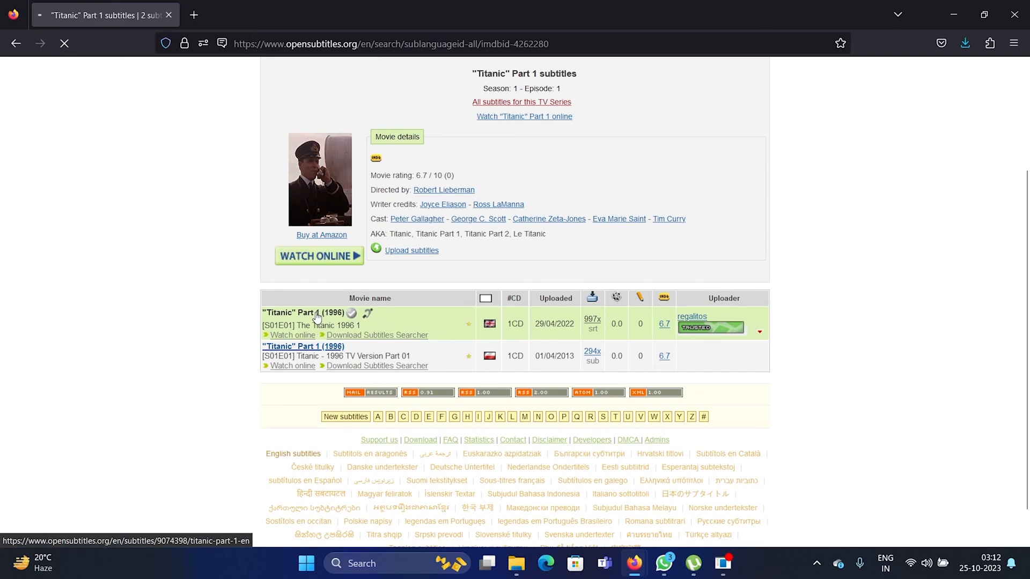
{"action": "left_click", "coordinate": [303, 346]}
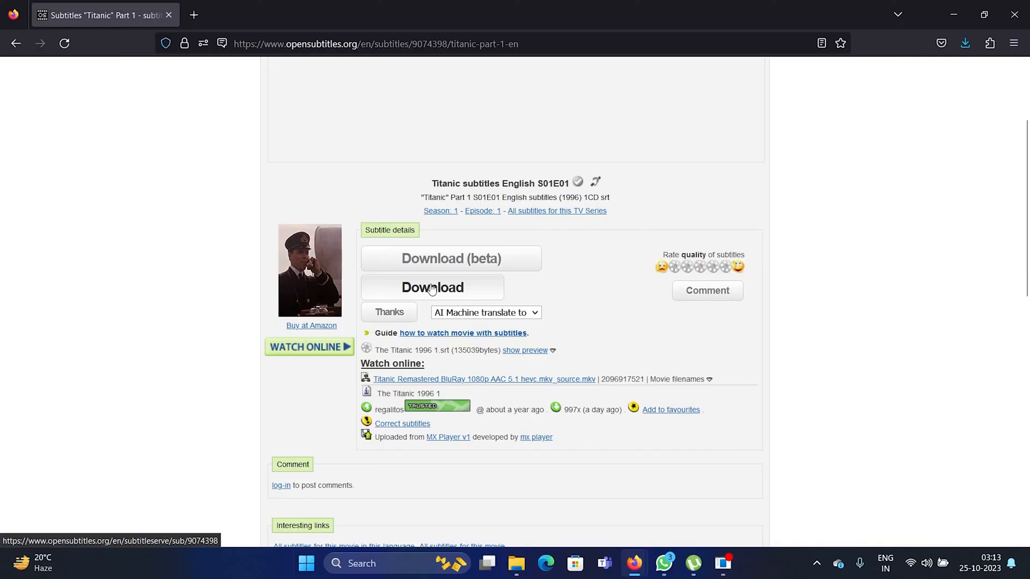
{"action": "left_click", "coordinate": [431, 287]}
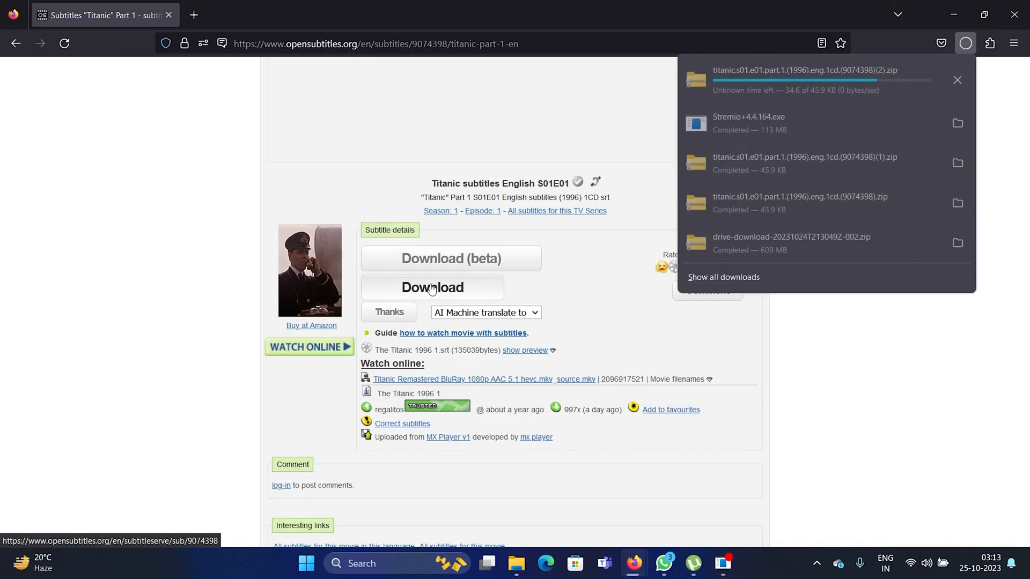
{"action": "left_click", "coordinate": [965, 43]}
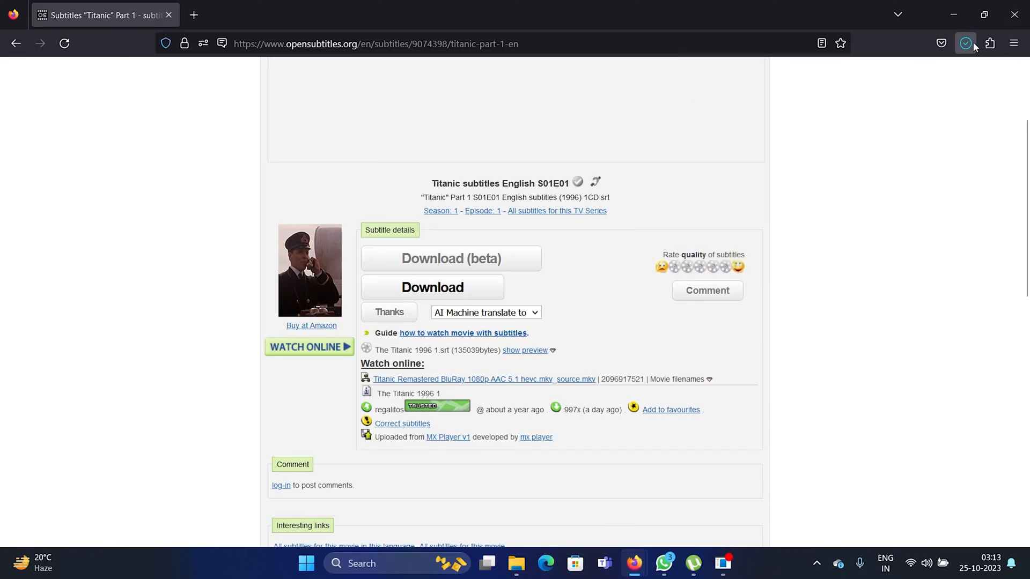
{"action": "left_click", "coordinate": [964, 43]}
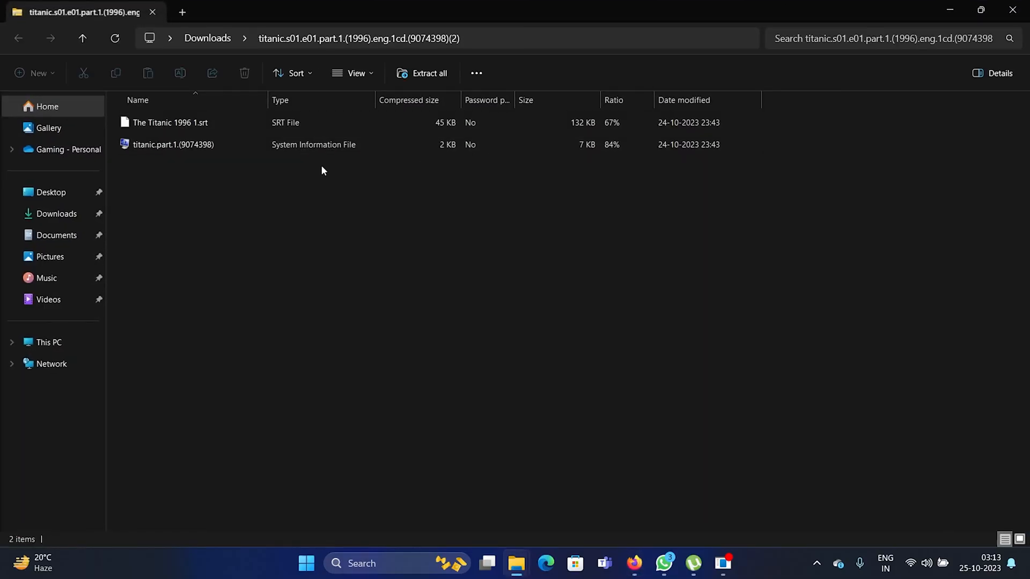
- Select The Titanic 1996 1.srt inside the downloaded zip
{"action": "left_click", "coordinate": [169, 122]}
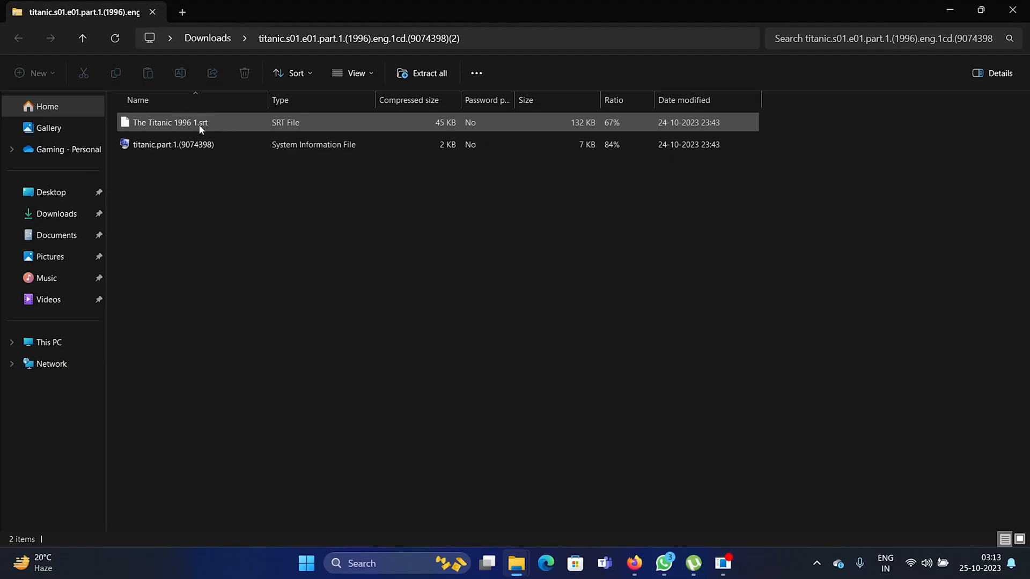
{"action": "mouse_move", "coordinate": [192, 123]}
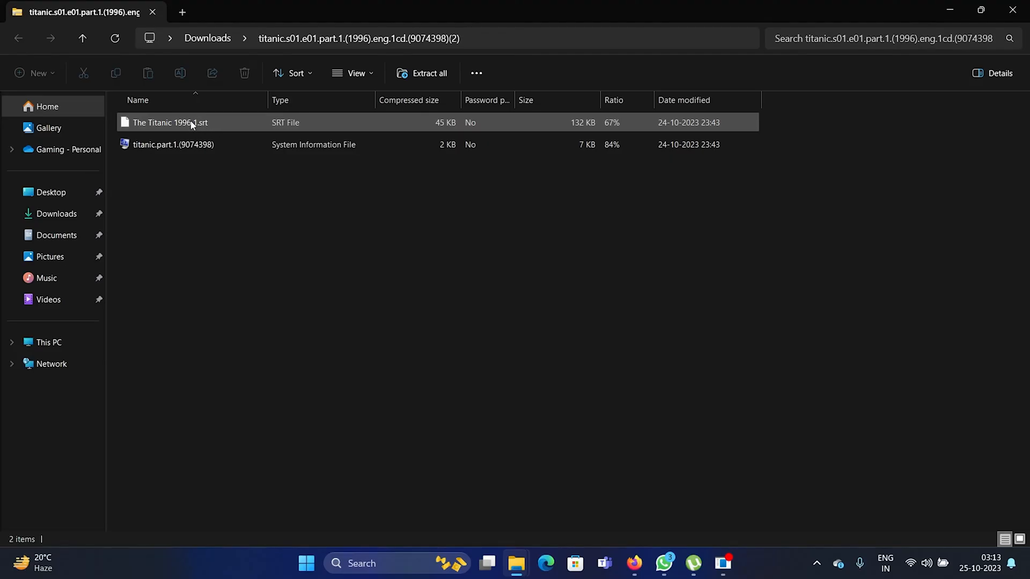